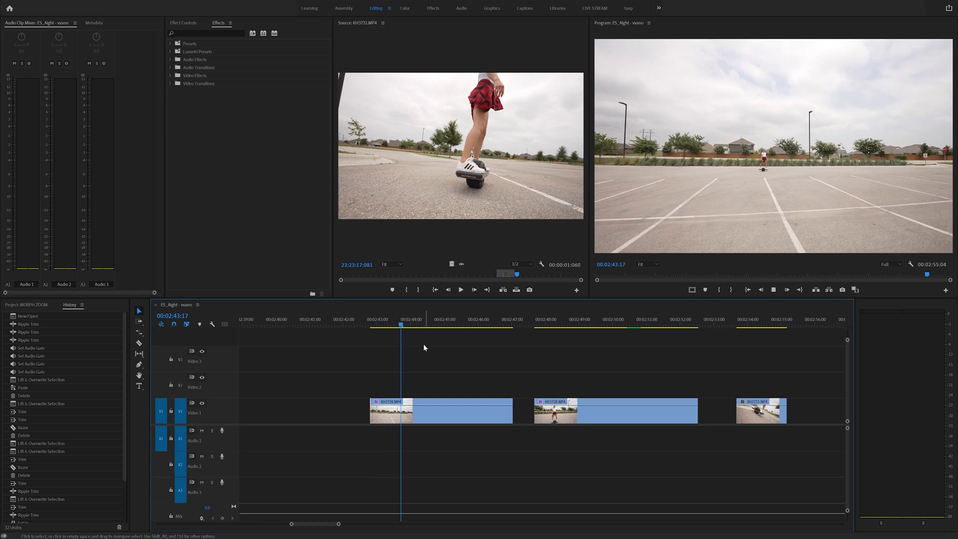
# - Preview the close and wide rider shots to find the cut point
pyautogui.click(468, 325)
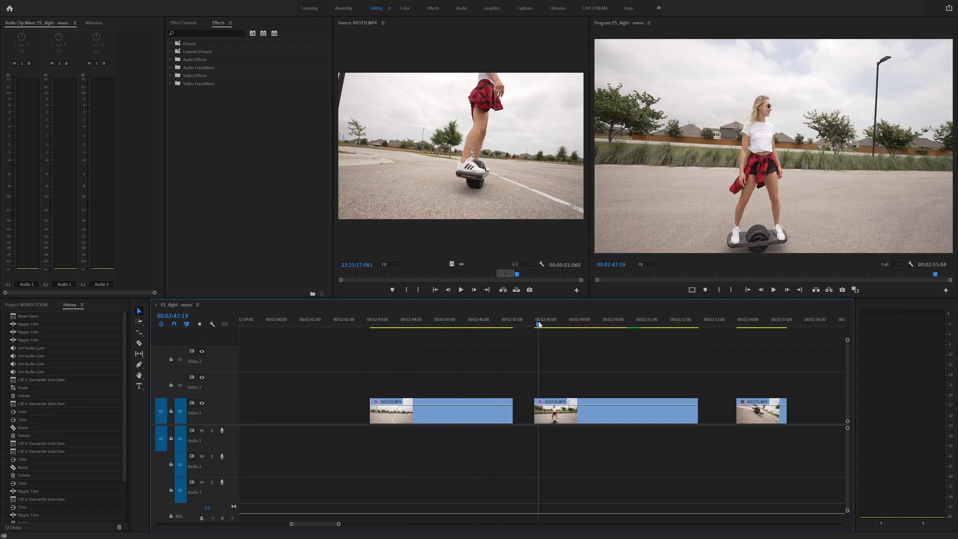
pyautogui.click(592, 318)
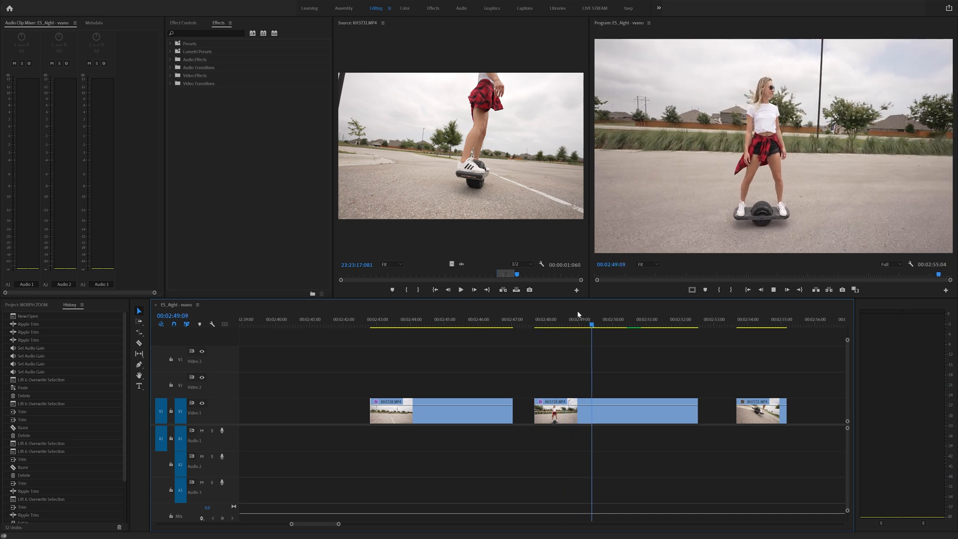
pyautogui.click(658, 324)
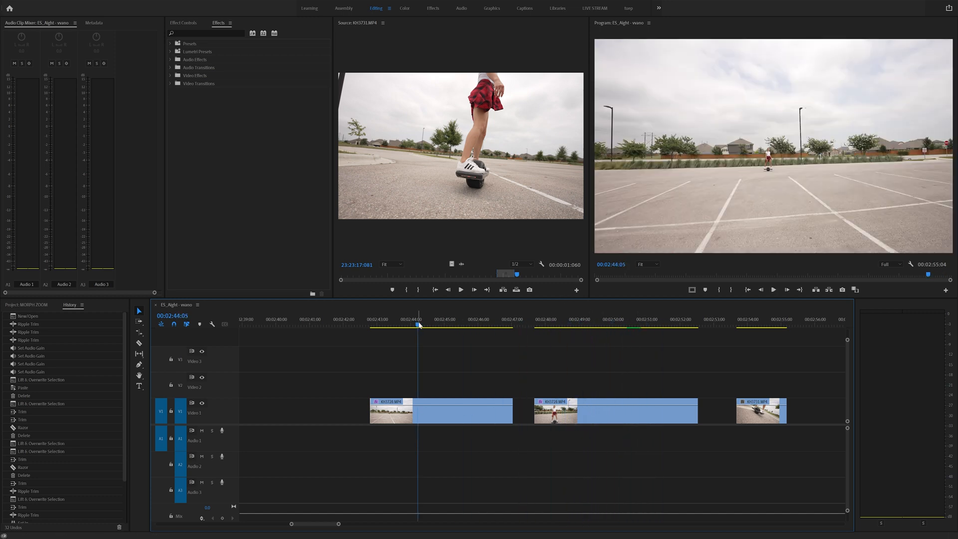
pyautogui.click(451, 319)
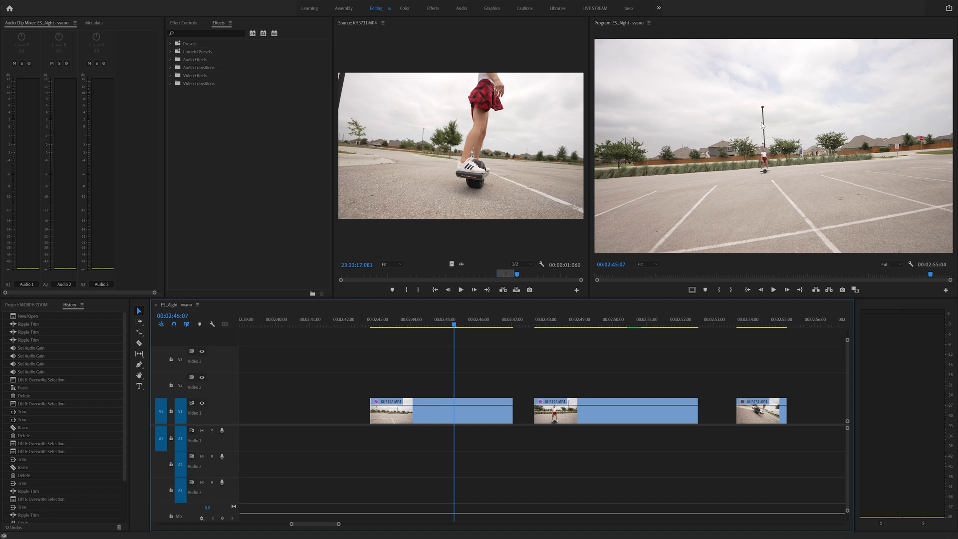
# - Razor the wide and close rider shots and select their unwanted parts
pyautogui.click(459, 325)
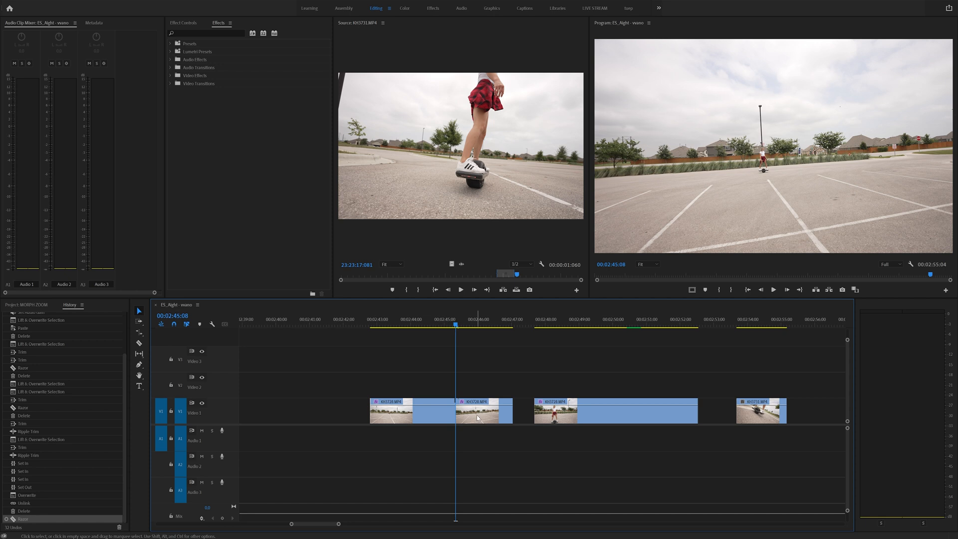
pyautogui.click(485, 411)
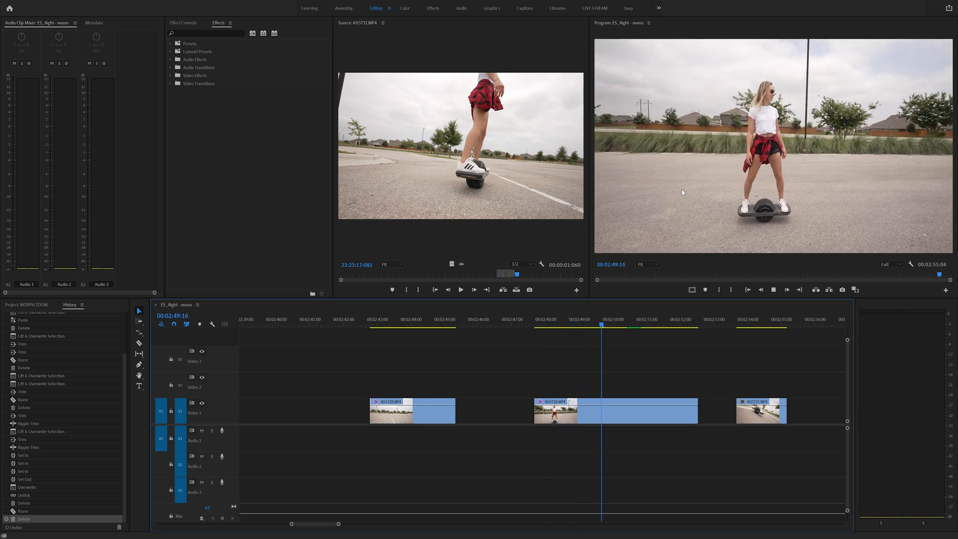
pyautogui.click(627, 326)
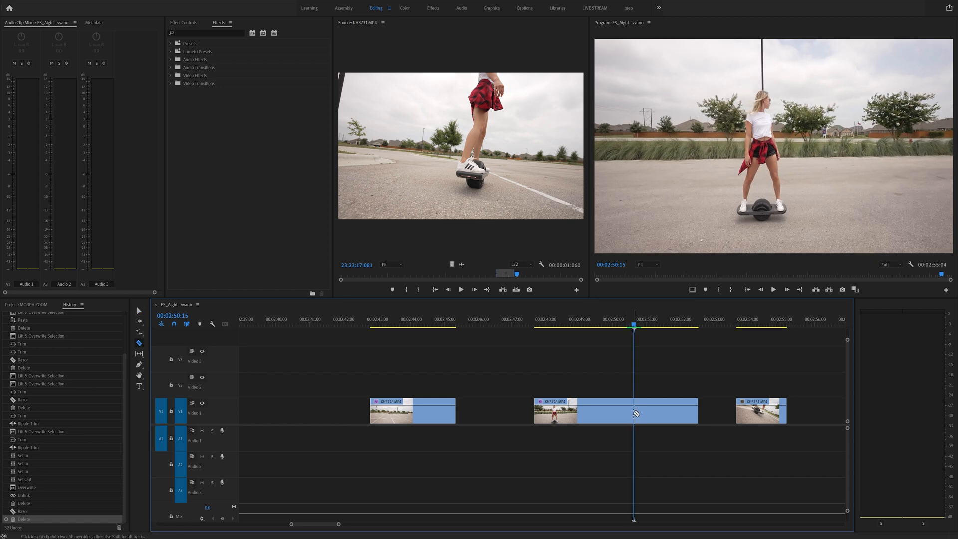
pyautogui.click(634, 411)
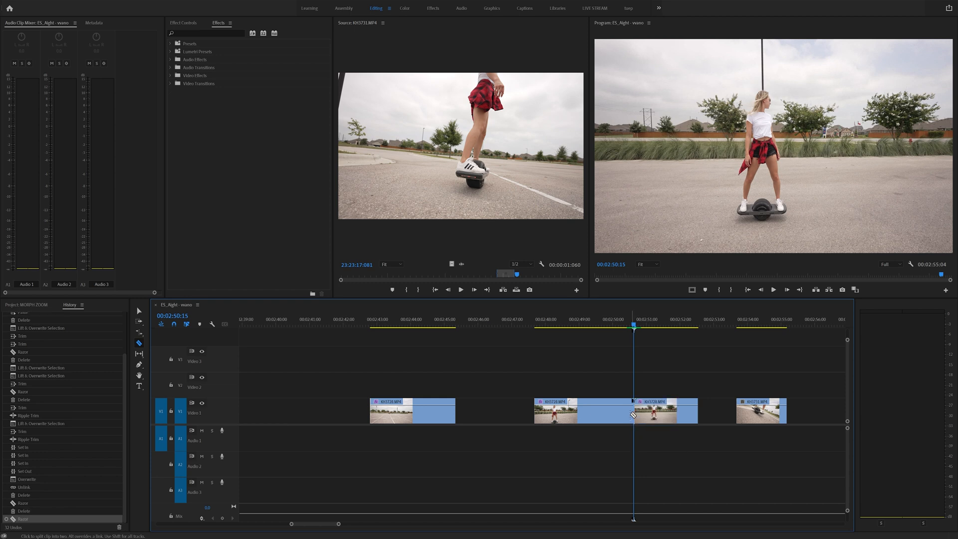
pyautogui.click(580, 411)
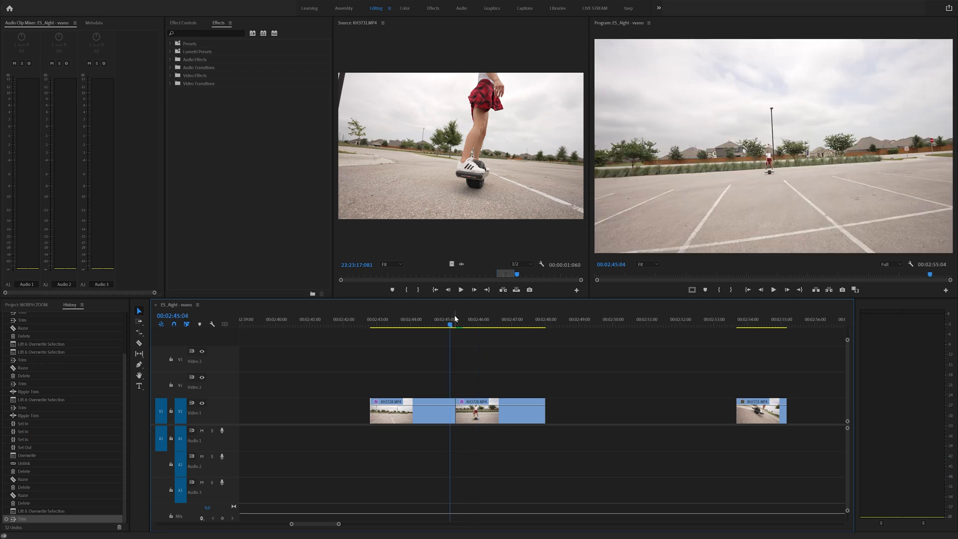
# - Search the Effects panel for 'morph'
pyautogui.click(208, 32)
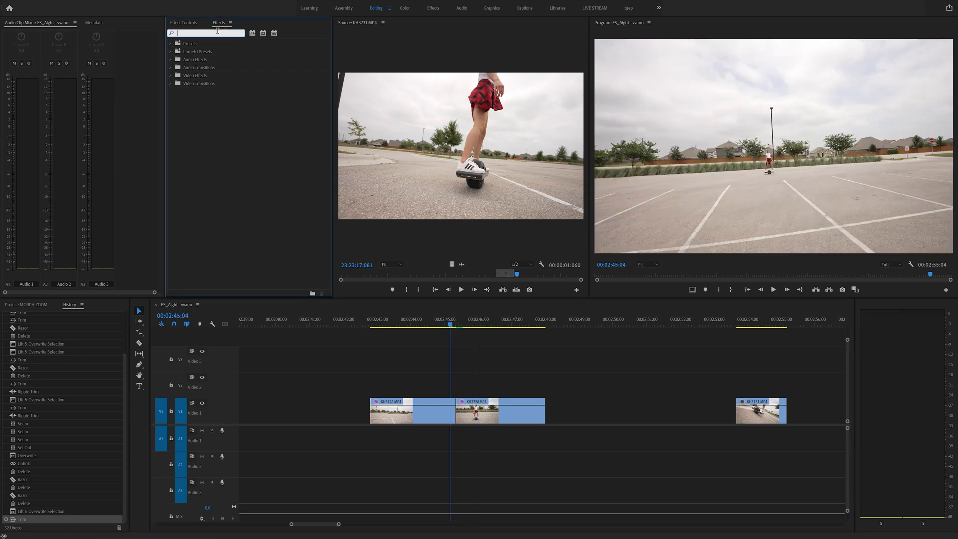
pyautogui.write('morph')
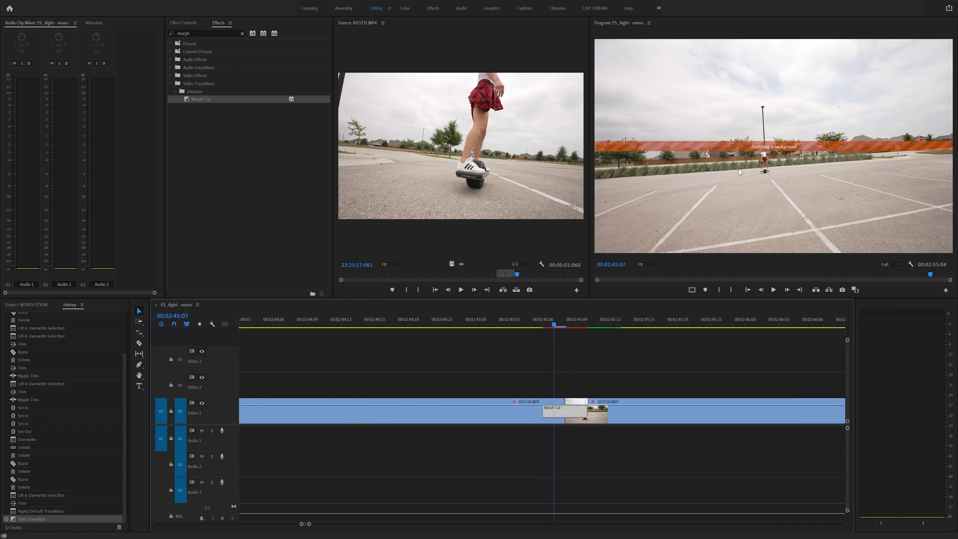
pyautogui.moveTo(724, 149)
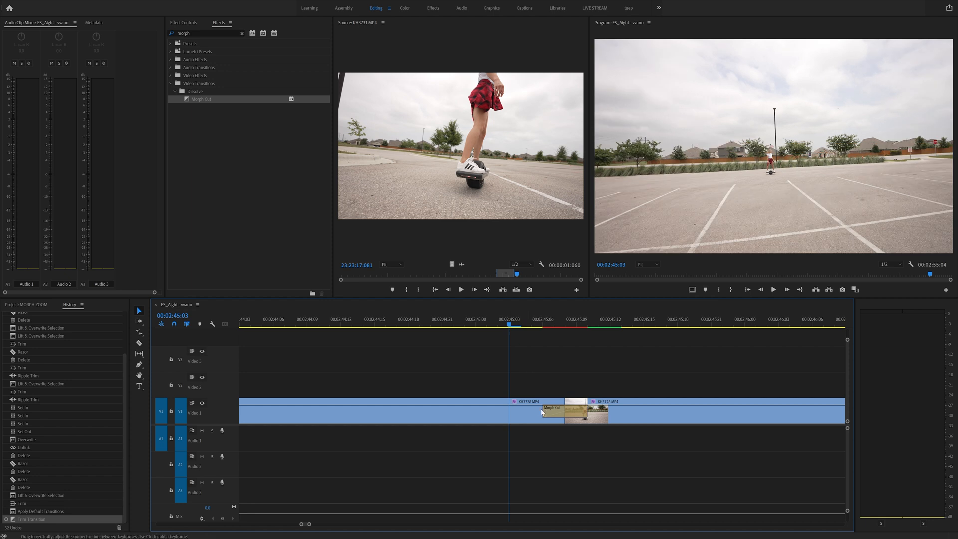
pyautogui.moveTo(452, 399)
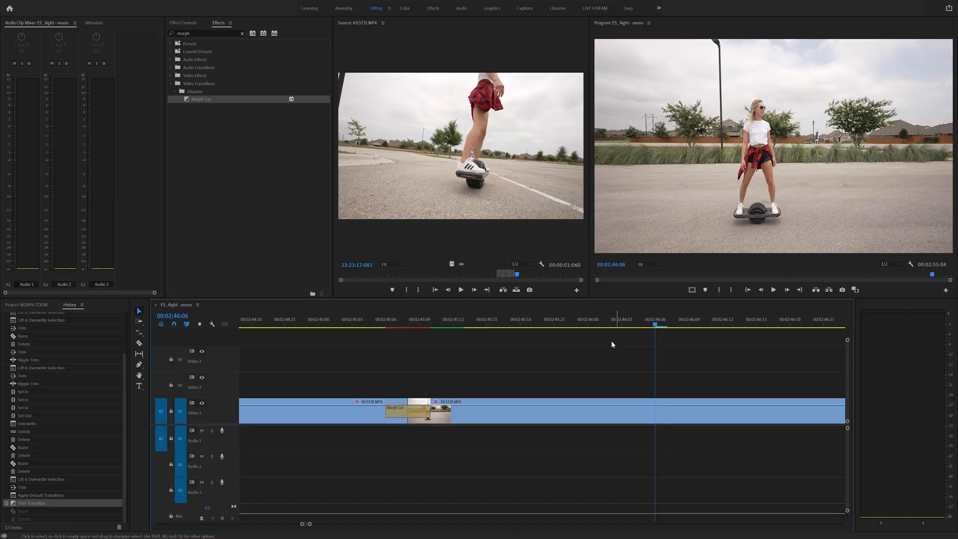
# - Preview the frame after the morph, then move to the Onewheel close-up clip
pyautogui.click(453, 319)
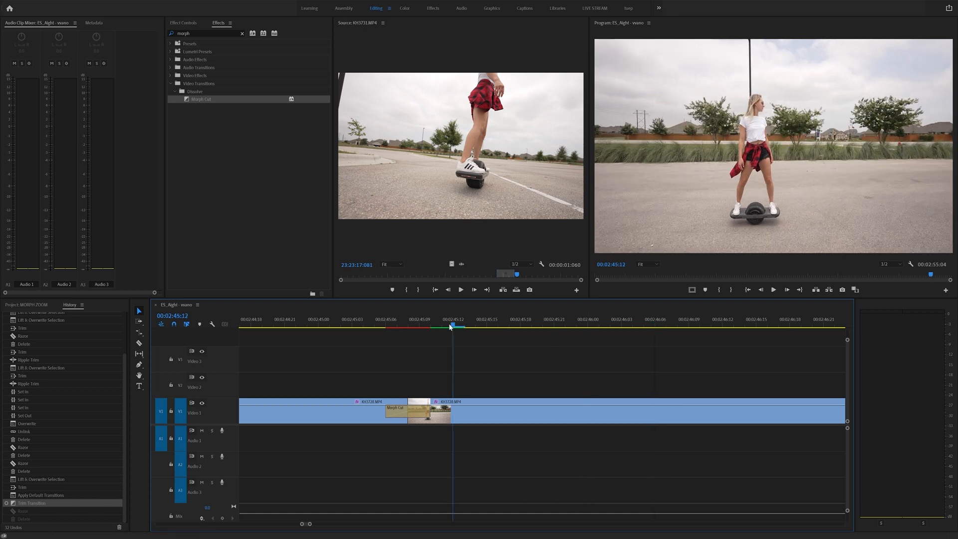
pyautogui.click(565, 323)
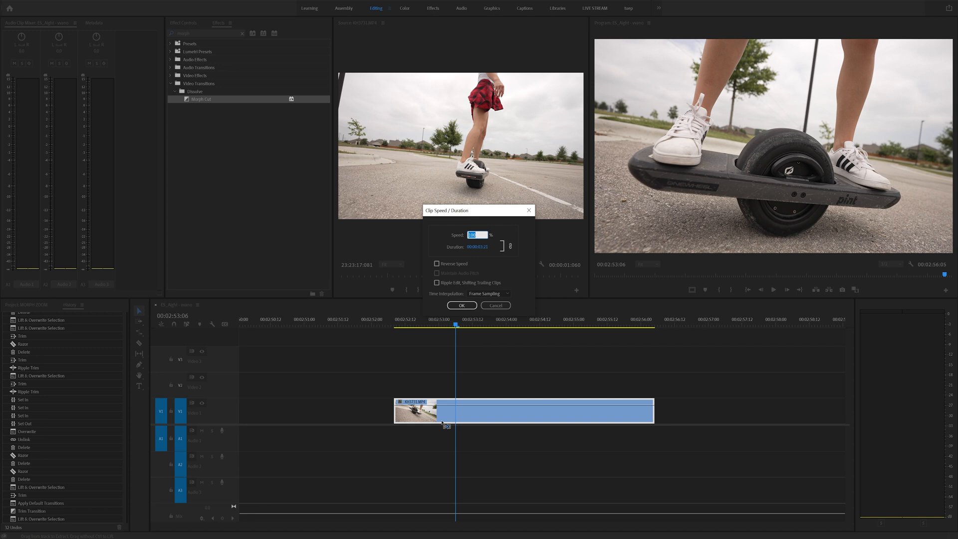
# - Apply the 20% speed to the Onewheel close-up clip
pyautogui.click(462, 305)
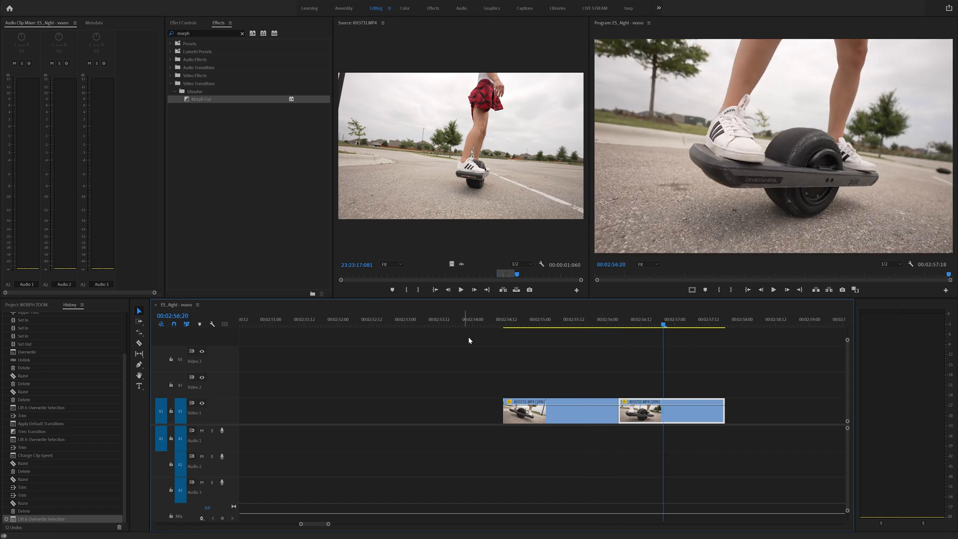
# - Jump to and select the join between the two slowed Onewheel pieces
pyautogui.click(609, 320)
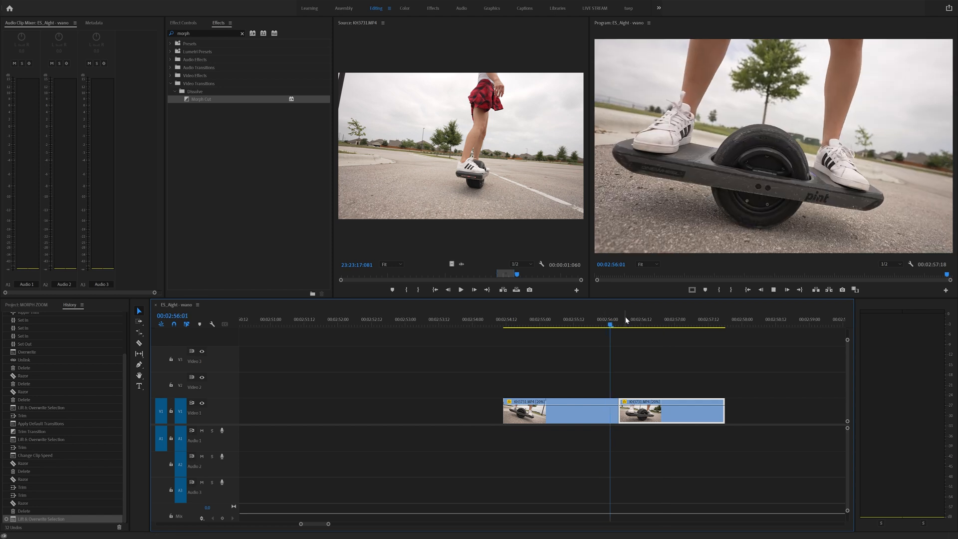
pyautogui.click(653, 324)
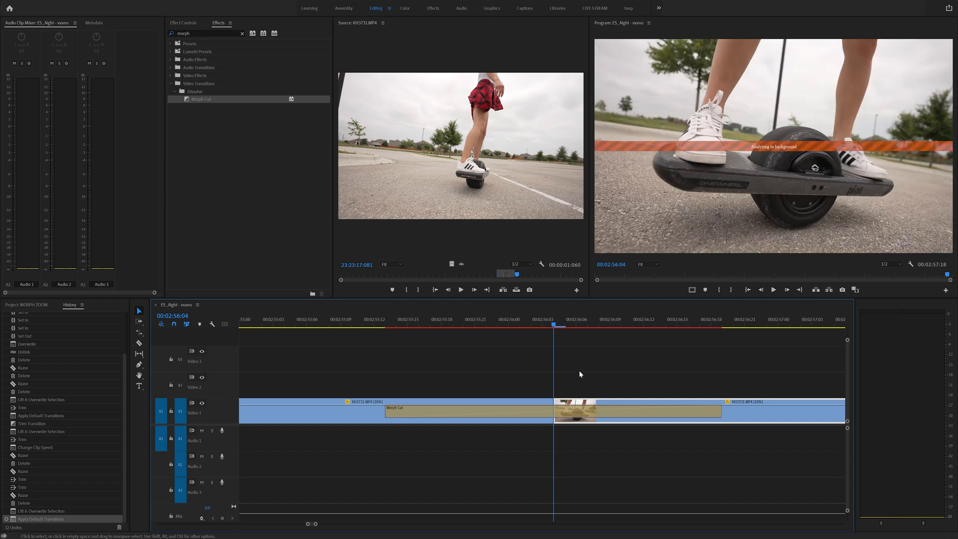
pyautogui.moveTo(515, 413)
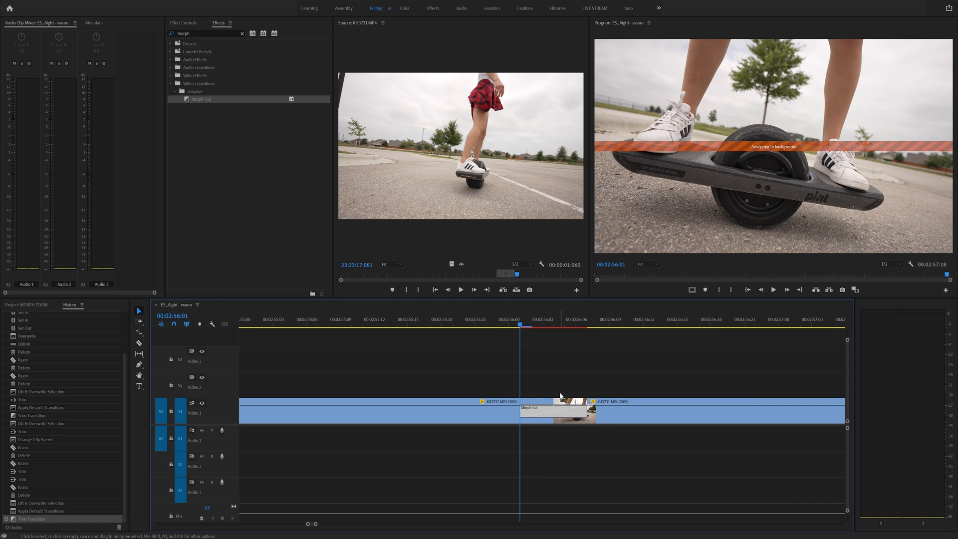
pyautogui.moveTo(555, 383)
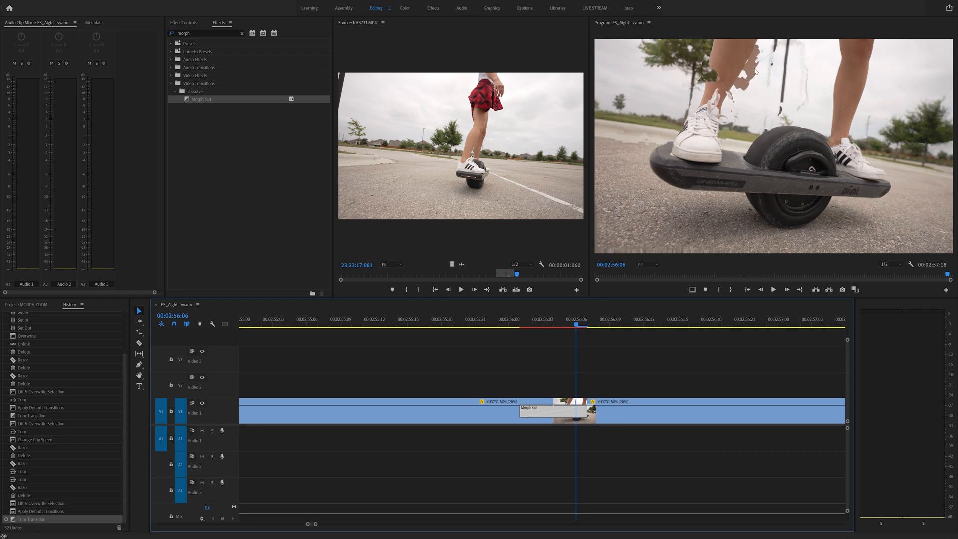
# - Watch the slowed Onewheel morph full screen, then exit full screen
pyautogui.click(498, 319)
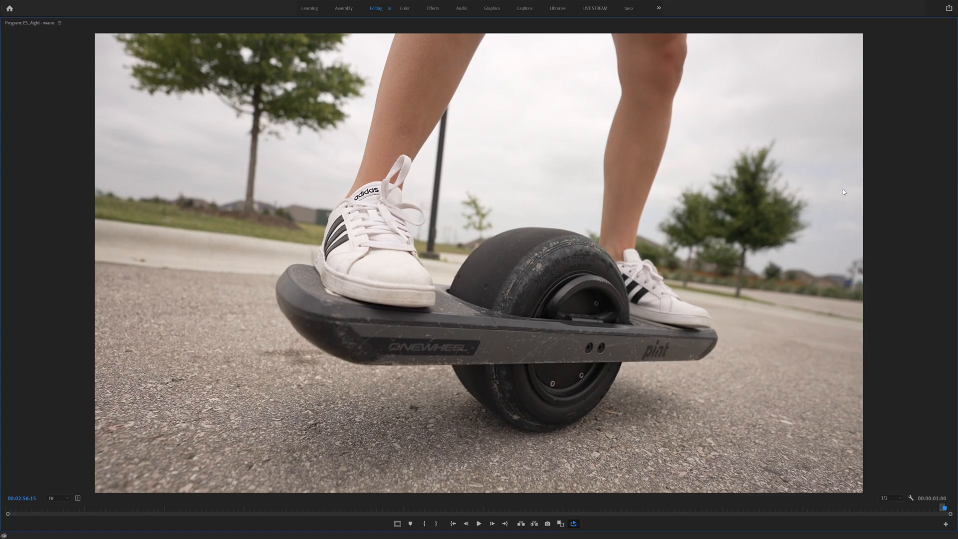
pyautogui.click(479, 524)
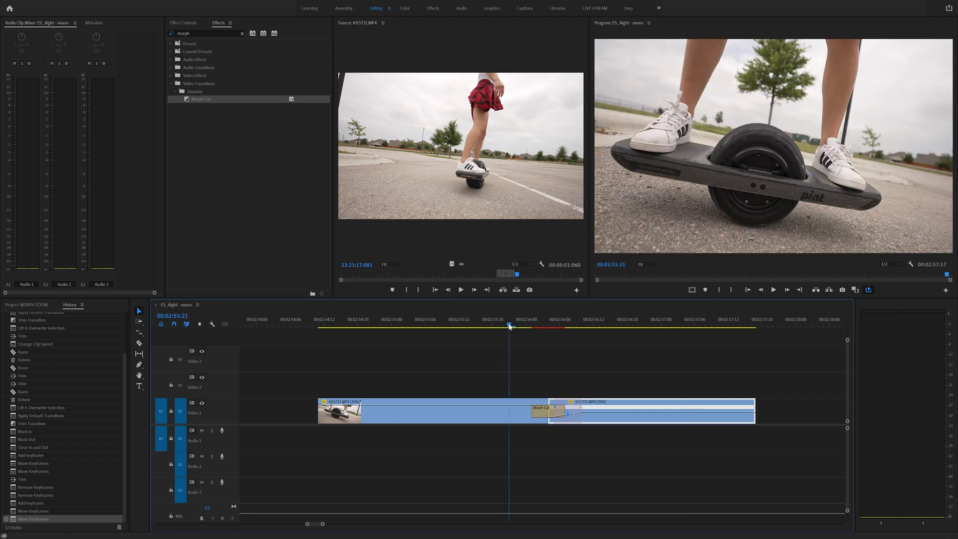
# - Show both morph edits on the timeline and cue playback at the first
pyautogui.click(727, 326)
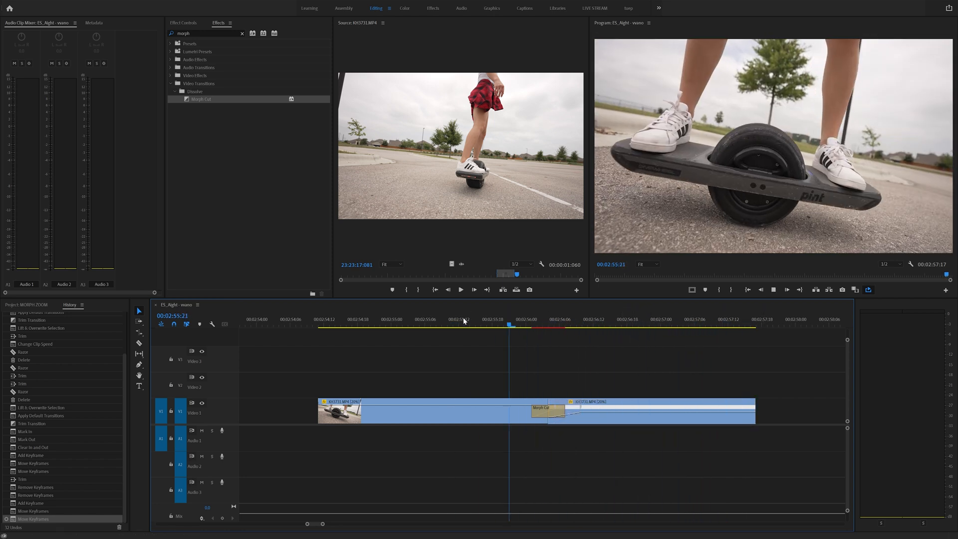
pyautogui.click(375, 319)
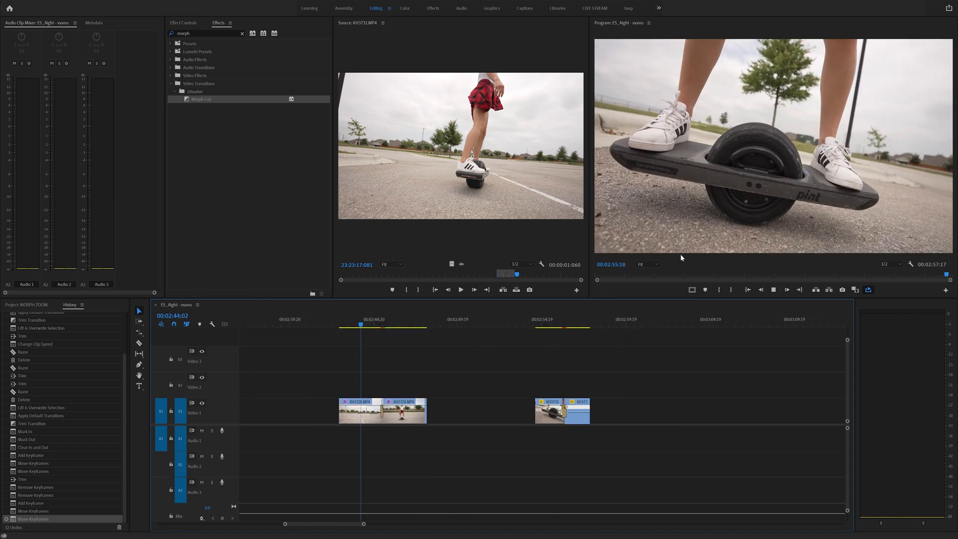
pyautogui.click(378, 319)
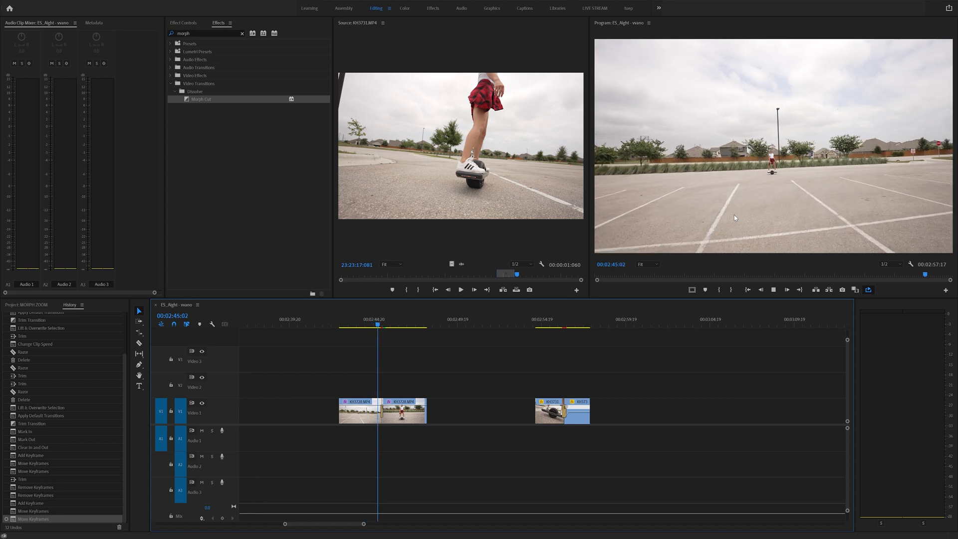